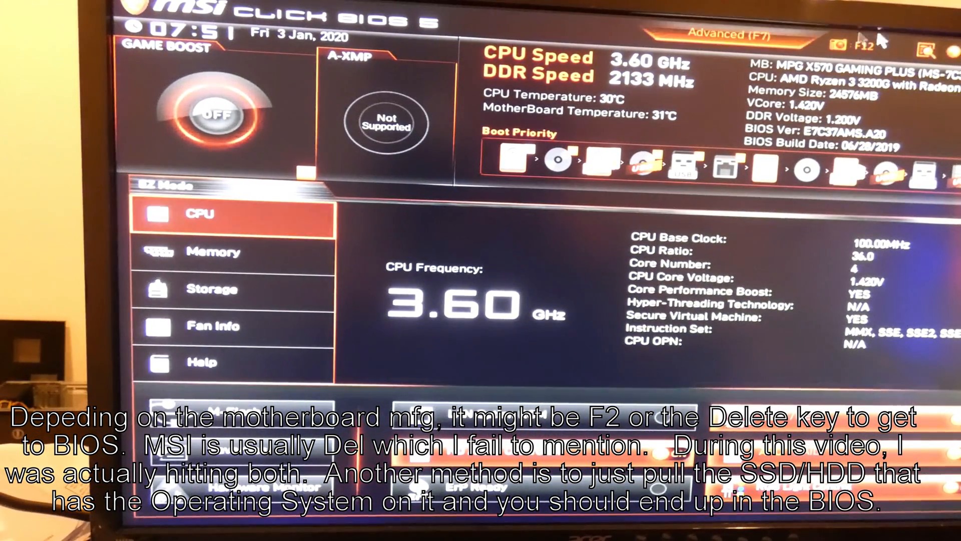
{"action": "mouse_move", "coordinate": [830, 313]}
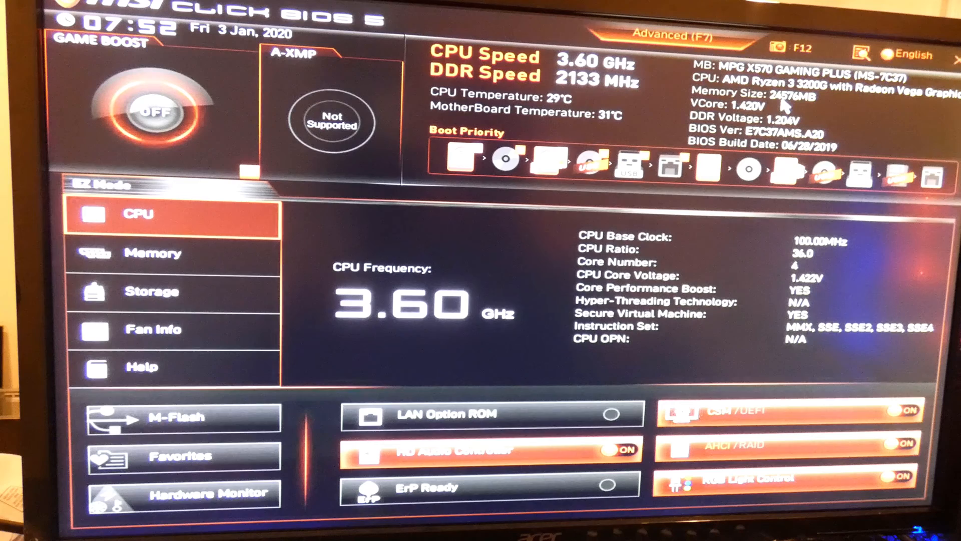
{"action": "mouse_move", "coordinate": [564, 120]}
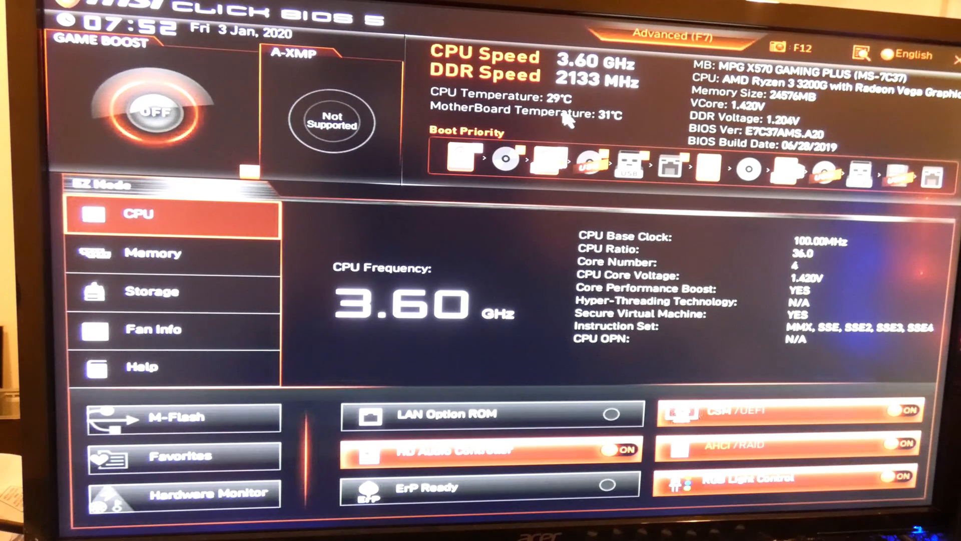
{"action": "mouse_move", "coordinate": [563, 107]}
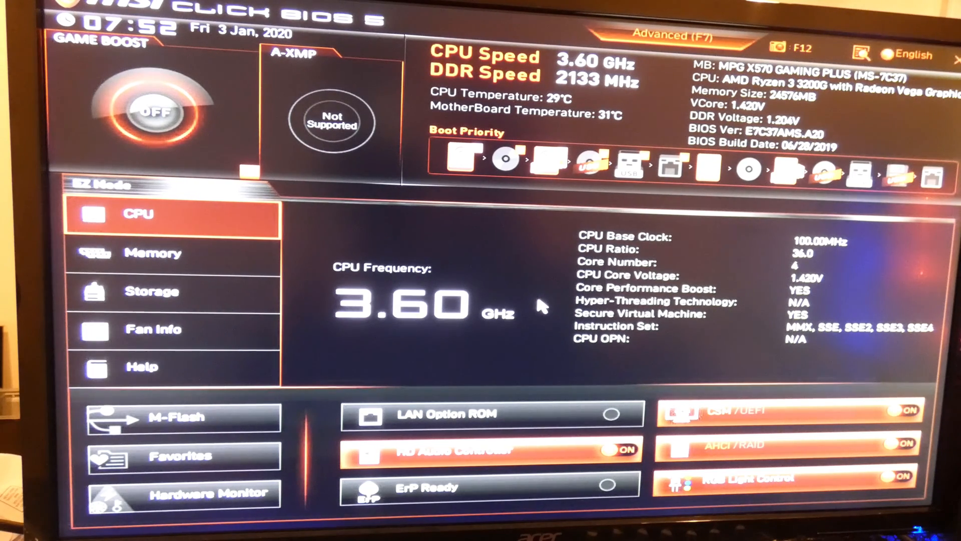
{"action": "mouse_move", "coordinate": [316, 363]}
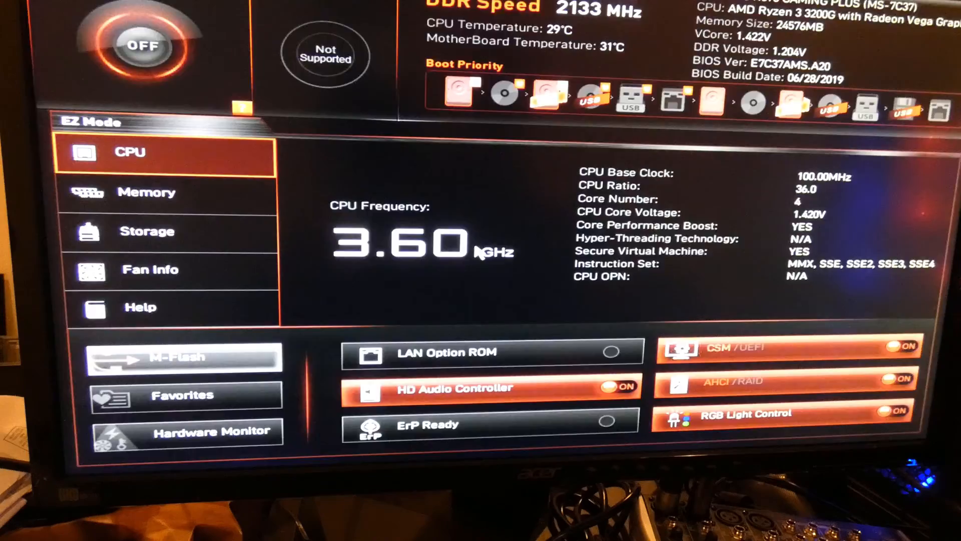
In M-Flash, select E7C37AMS.A60 from the x57-mpg\7C37vA6 folder and confirm flashing it
{"action": "left_click", "coordinate": [180, 356]}
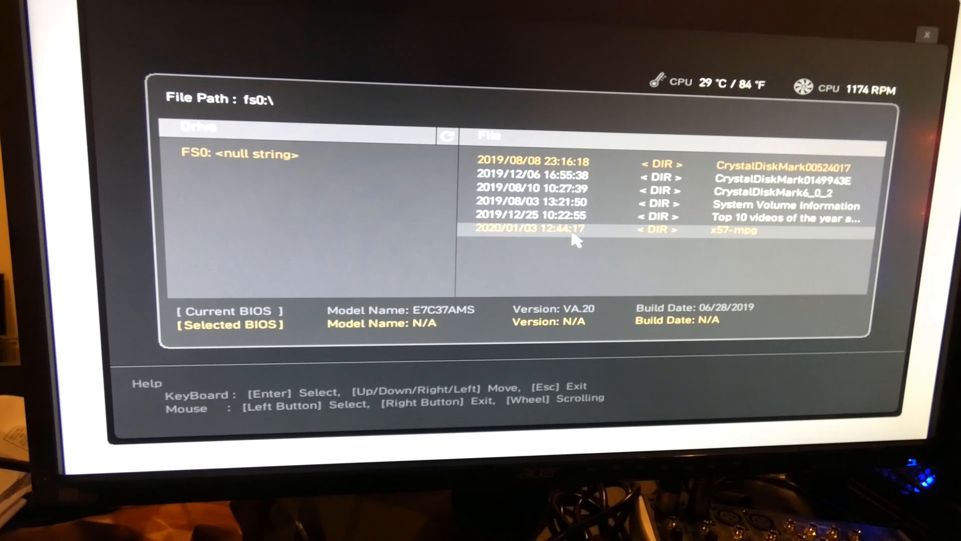
{"action": "left_click", "coordinate": [734, 230]}
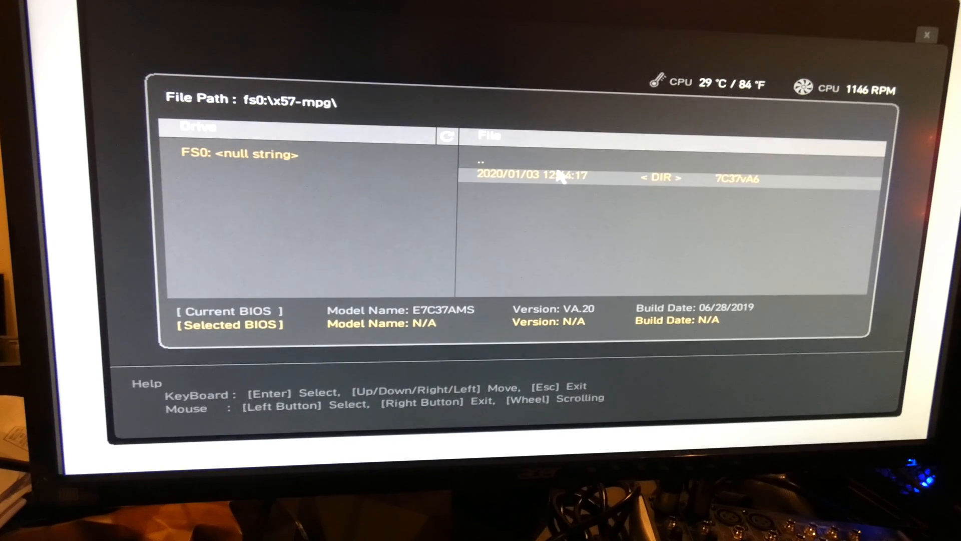
{"action": "left_click", "coordinate": [612, 178]}
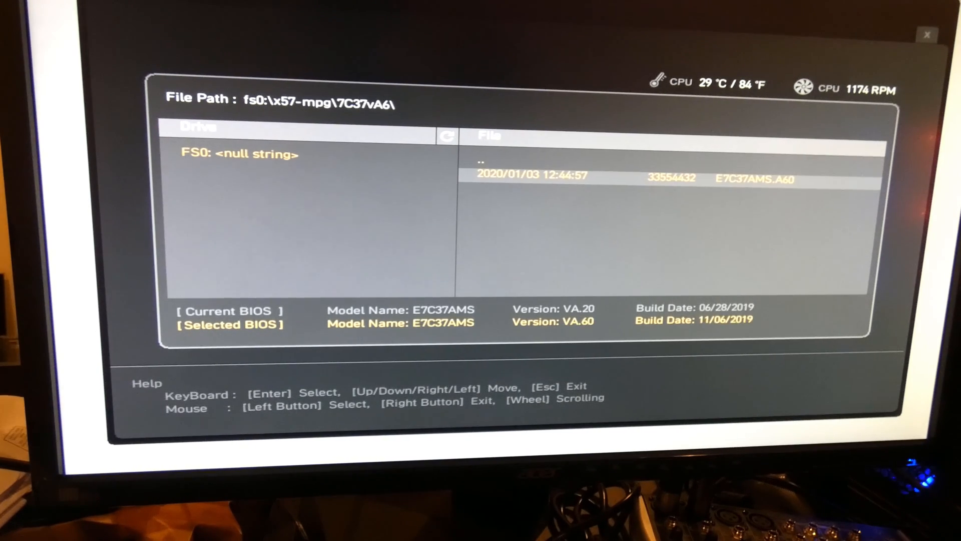
{"action": "mouse_move", "coordinate": [605, 221]}
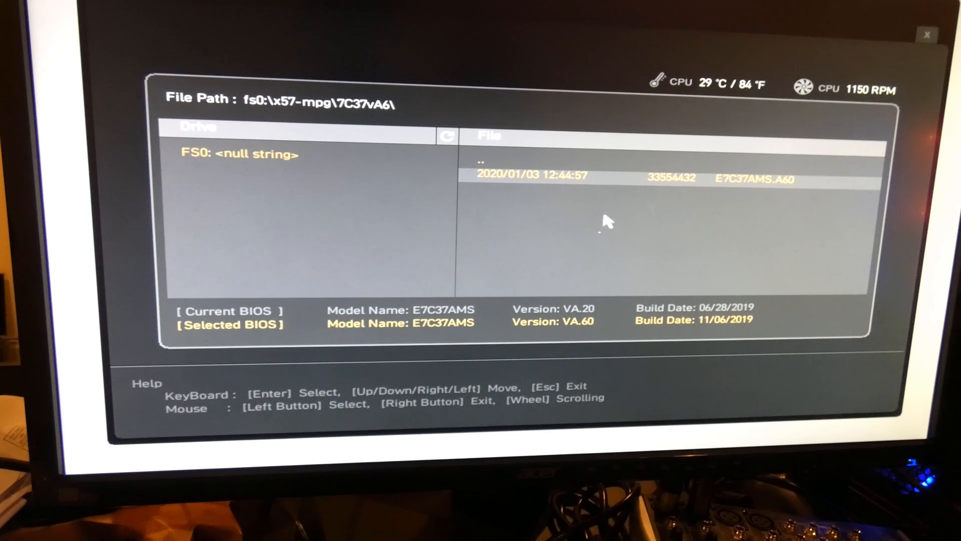
{"action": "mouse_move", "coordinate": [374, 322]}
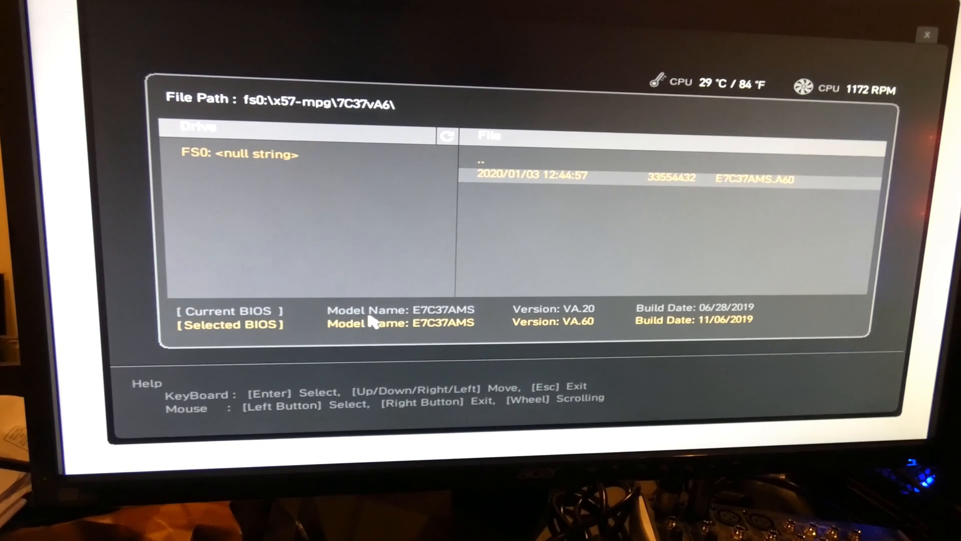
{"action": "mouse_move", "coordinate": [604, 317]}
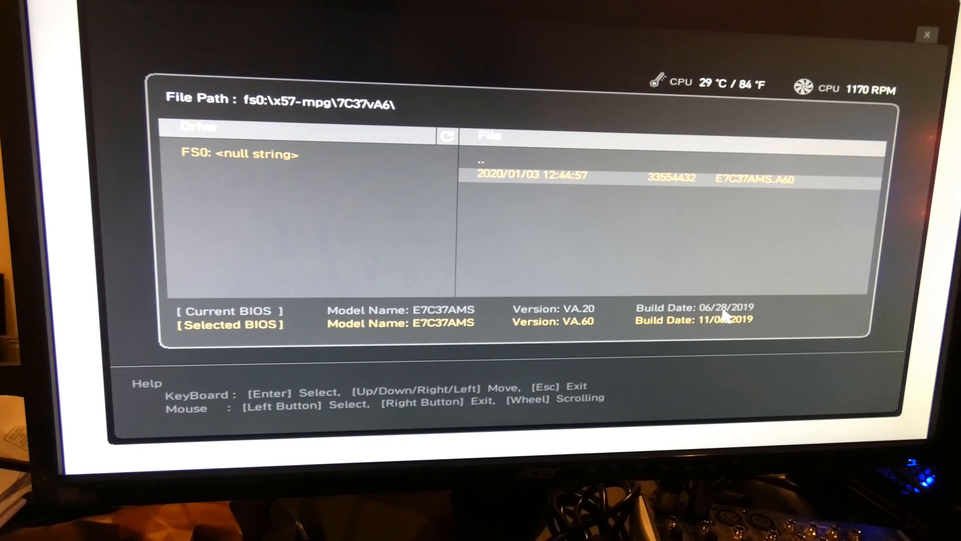
{"action": "mouse_move", "coordinate": [760, 316]}
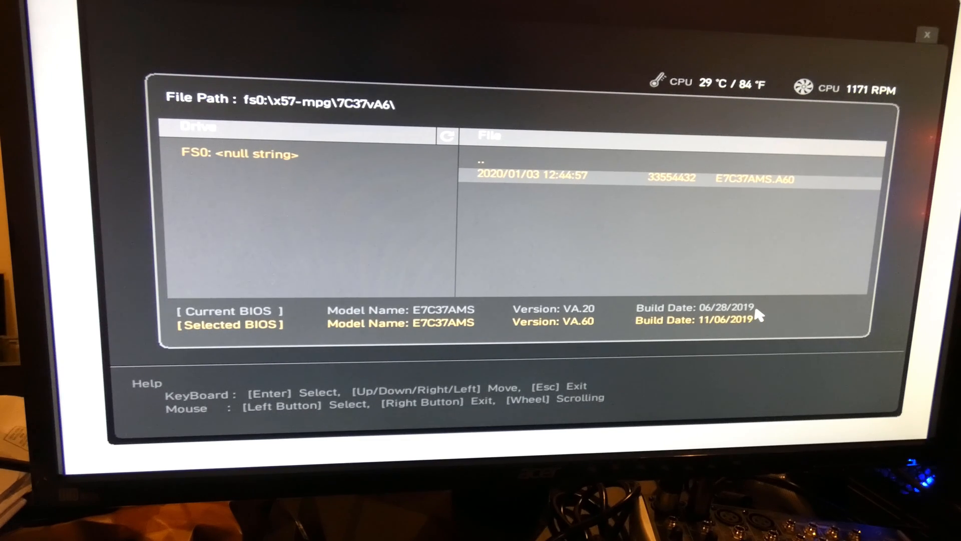
{"action": "mouse_move", "coordinate": [649, 220]}
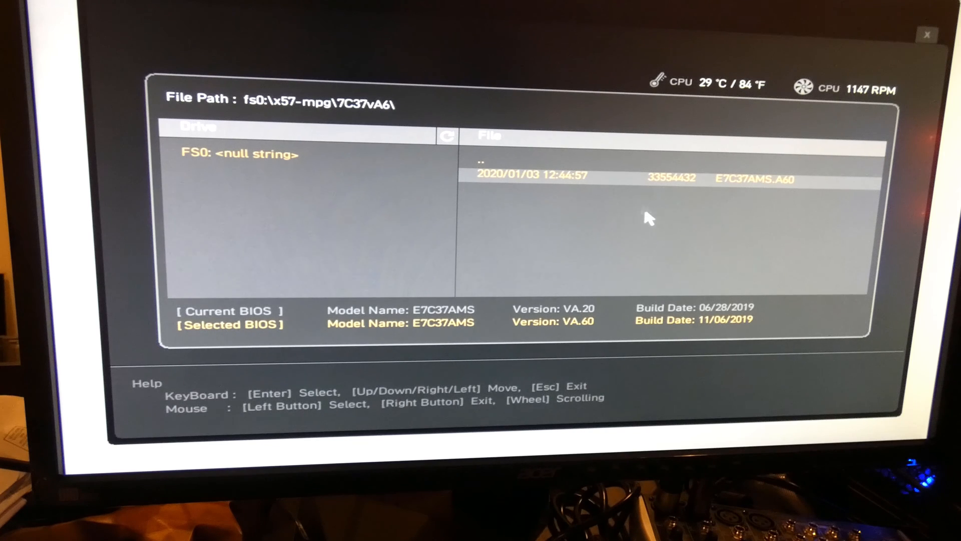
{"action": "mouse_move", "coordinate": [642, 186]}
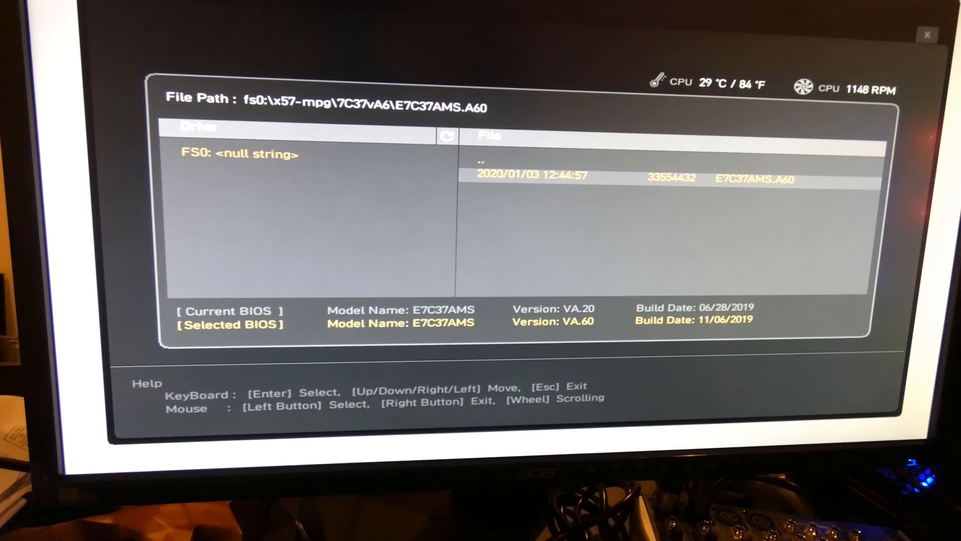
{"action": "left_click", "coordinate": [613, 176]}
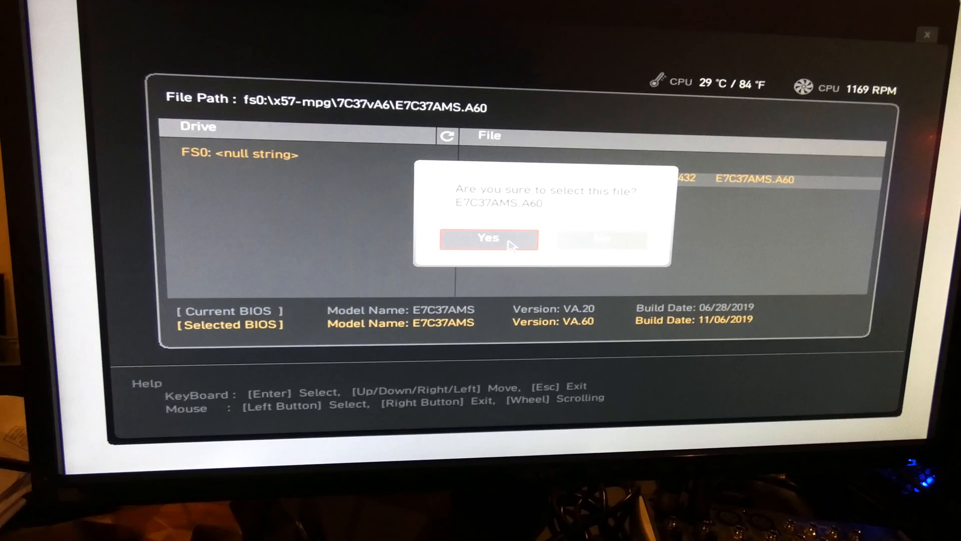
{"action": "left_click", "coordinate": [487, 237]}
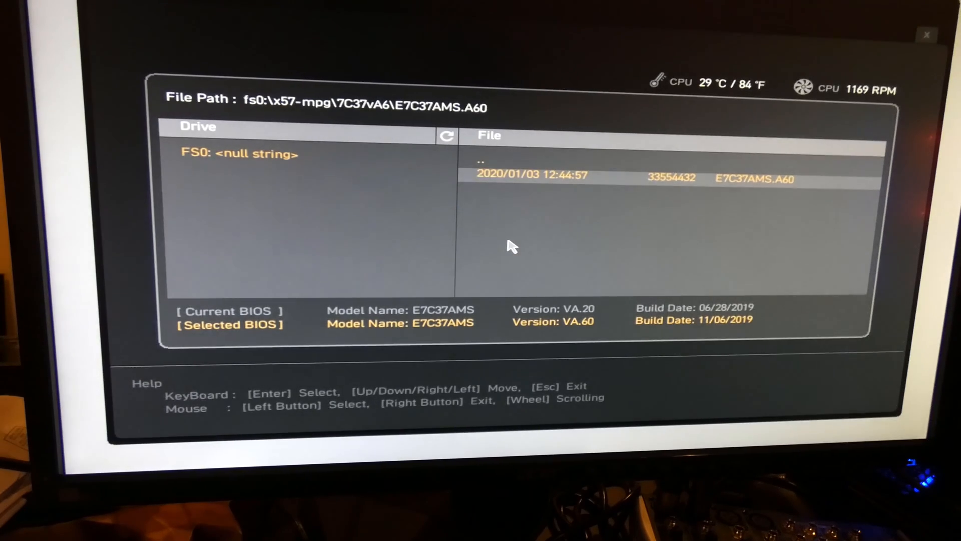
{"action": "left_click", "coordinate": [757, 179]}
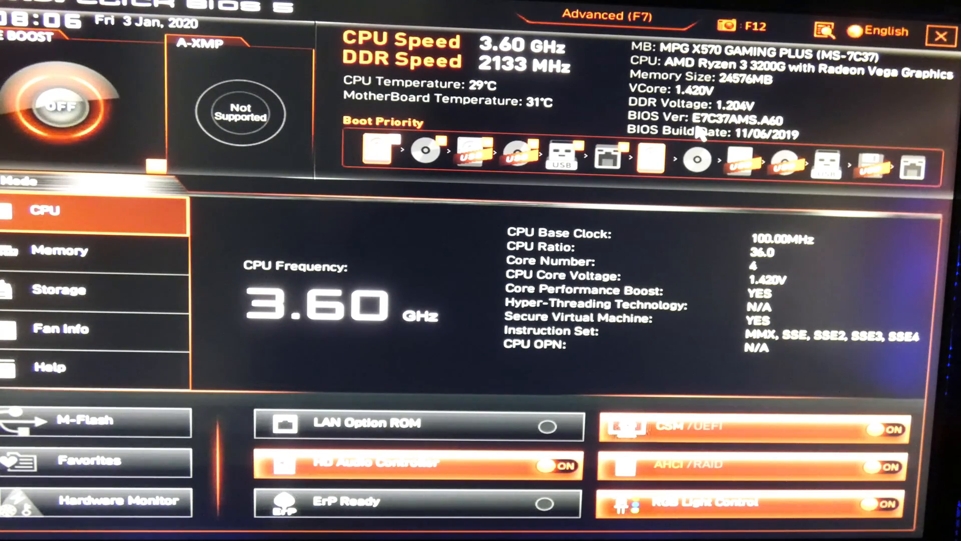
{"action": "mouse_move", "coordinate": [756, 131]}
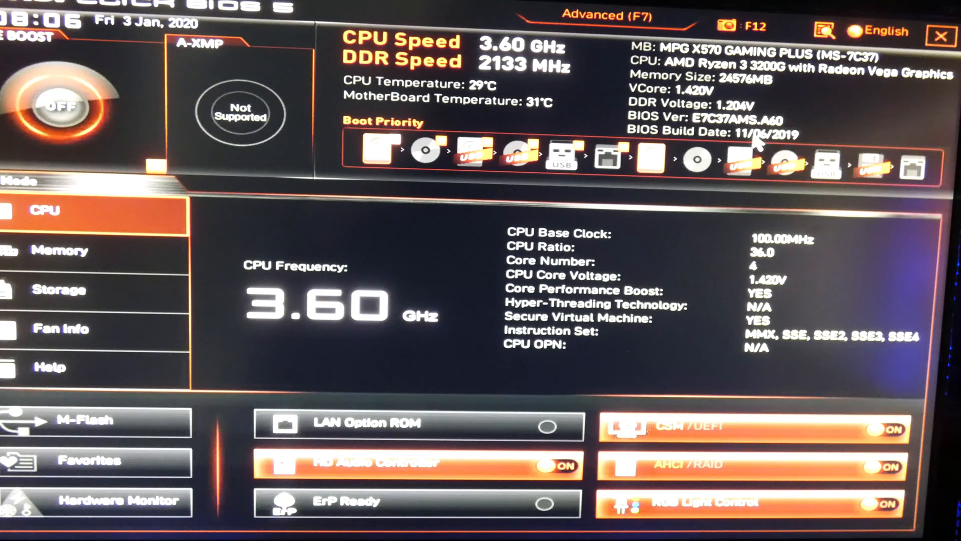
{"action": "mouse_move", "coordinate": [796, 143]}
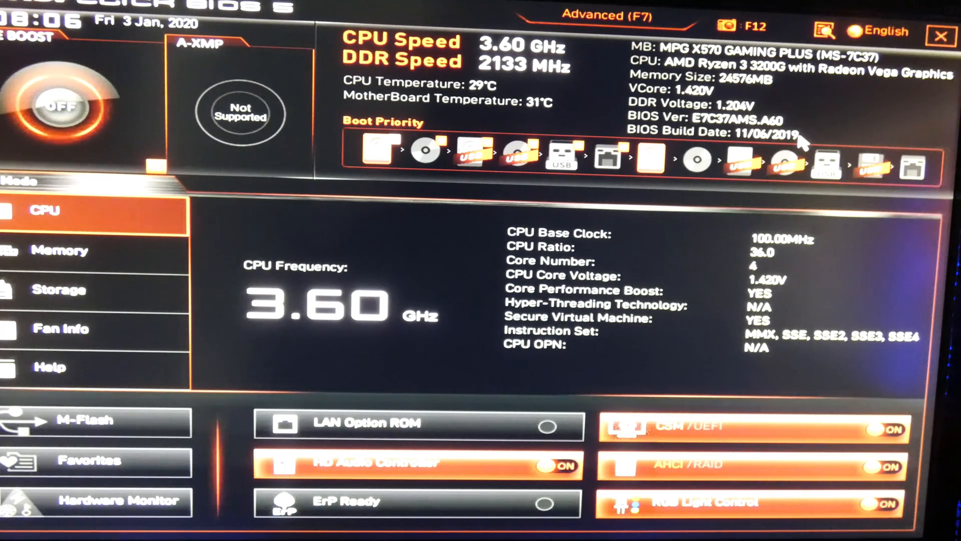